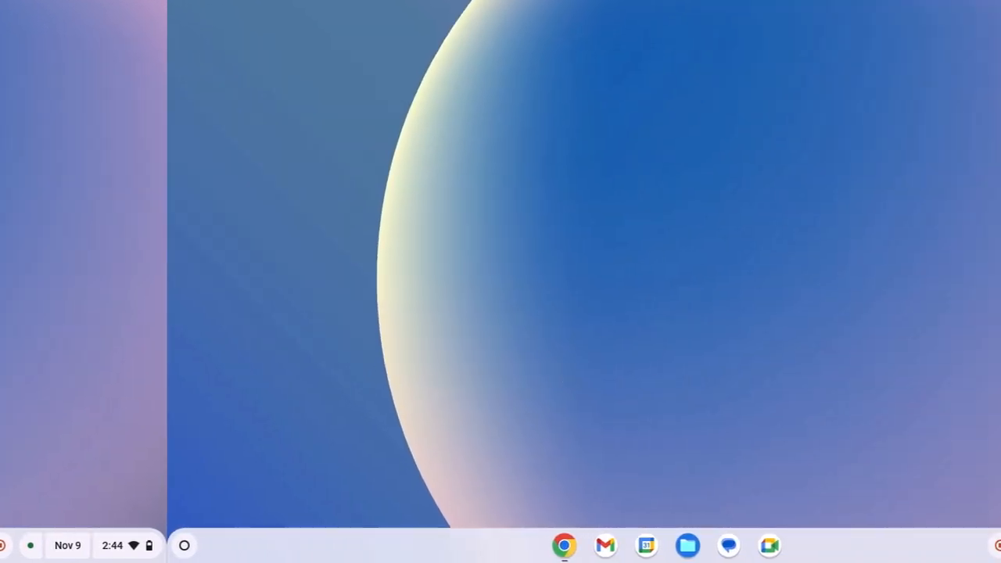
# Bring up the thechromeguide YouTube channel page in a Chrome window
pyautogui.click(184, 544)
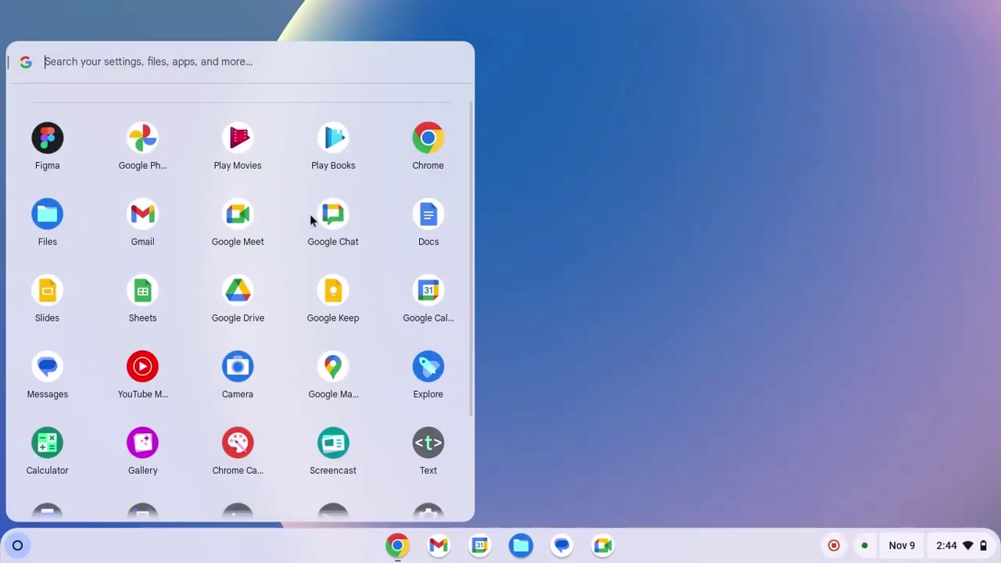
pyautogui.scroll(-3)
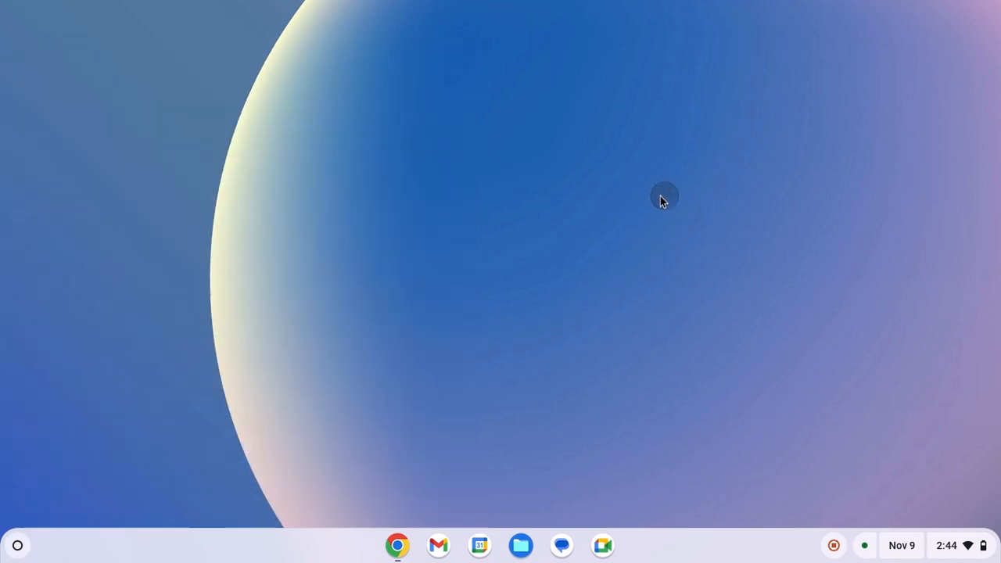
pyautogui.click(398, 547)
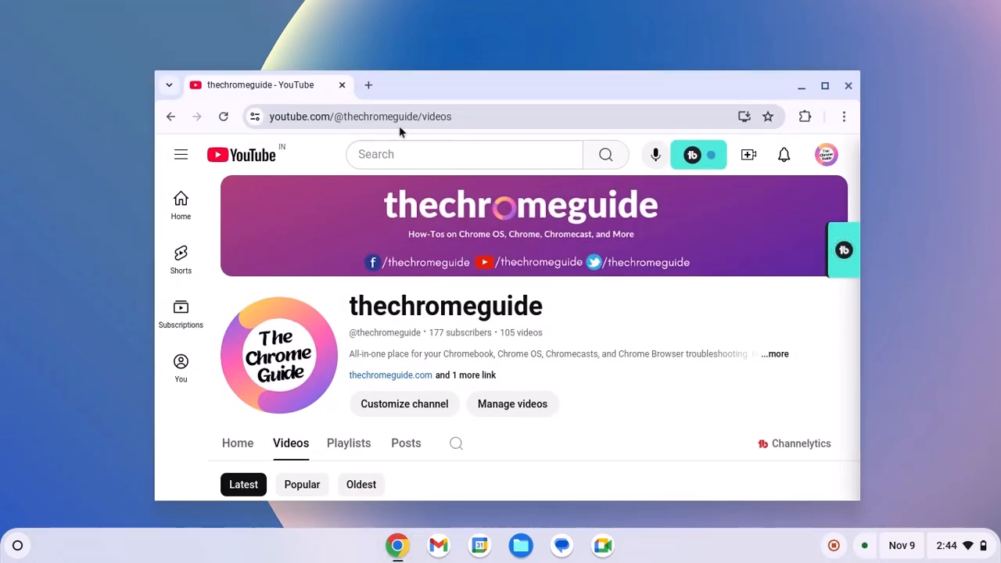
pyautogui.moveTo(737, 135)
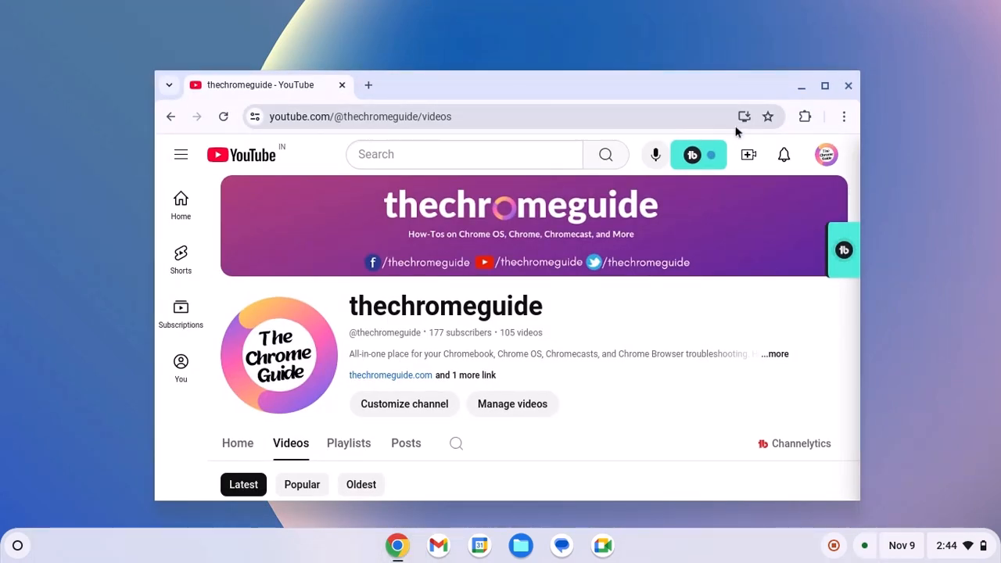
# Preview the address-bar offer to install YouTube as an app, then cancel it
pyautogui.click(745, 115)
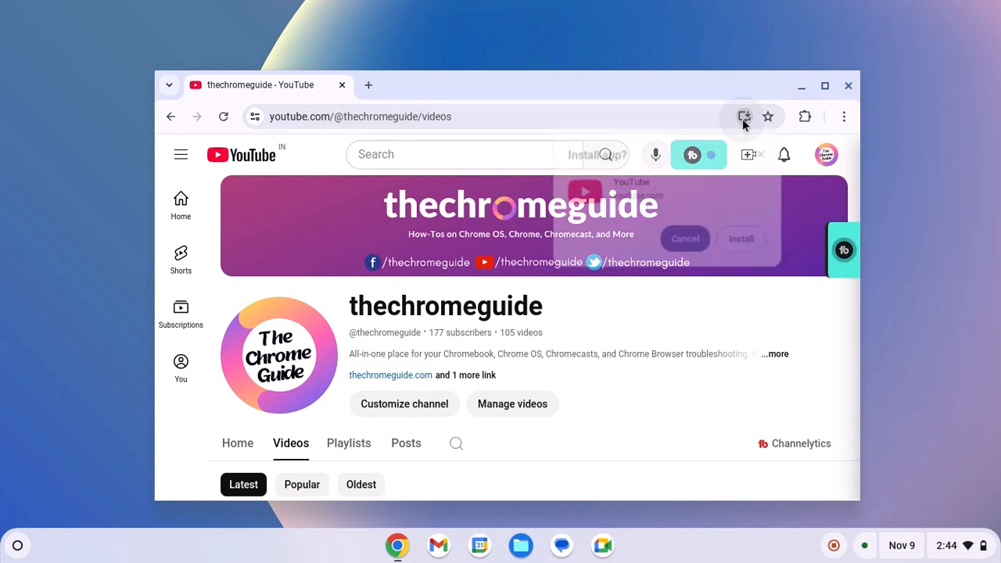
pyautogui.click(743, 116)
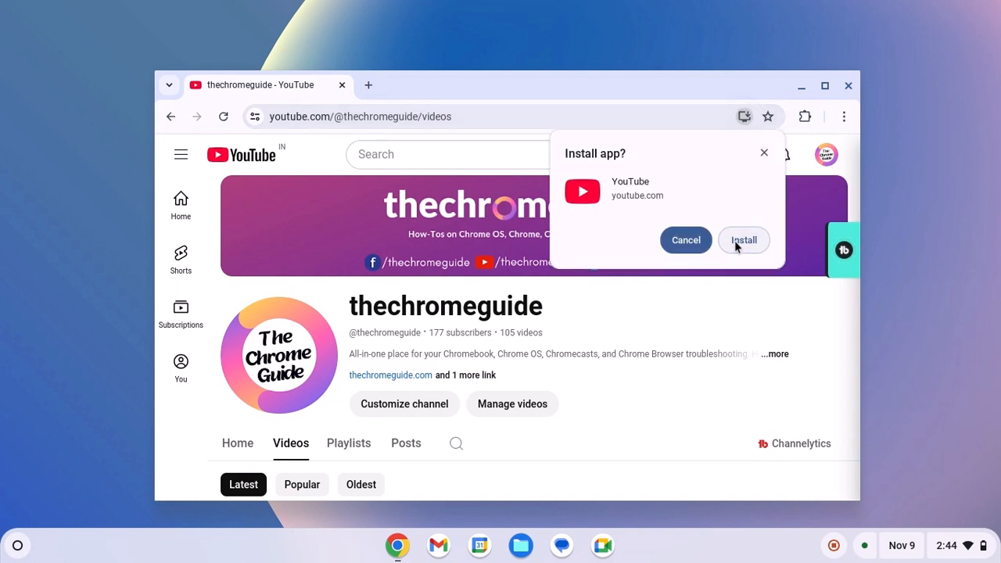
pyautogui.moveTo(747, 115)
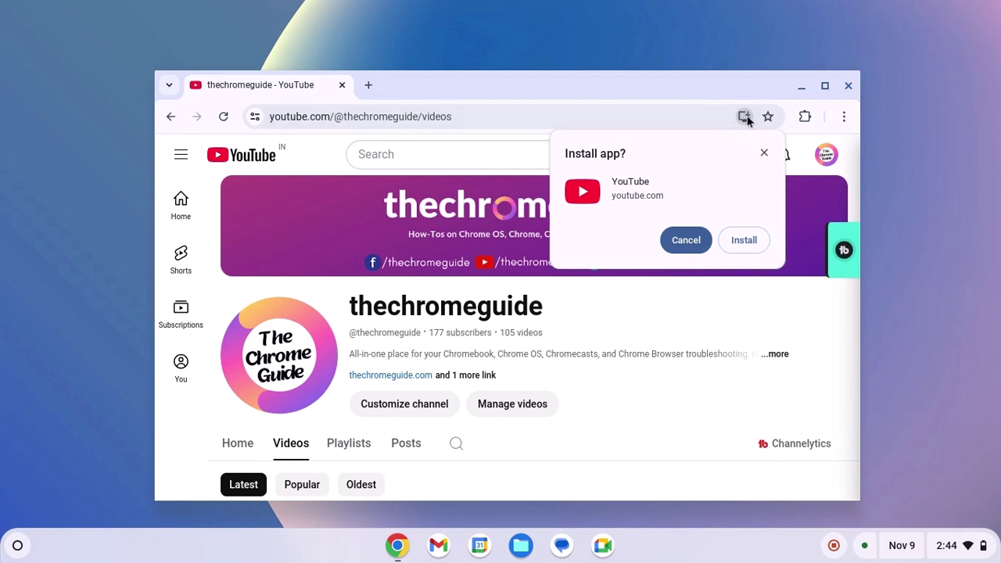
pyautogui.click(685, 240)
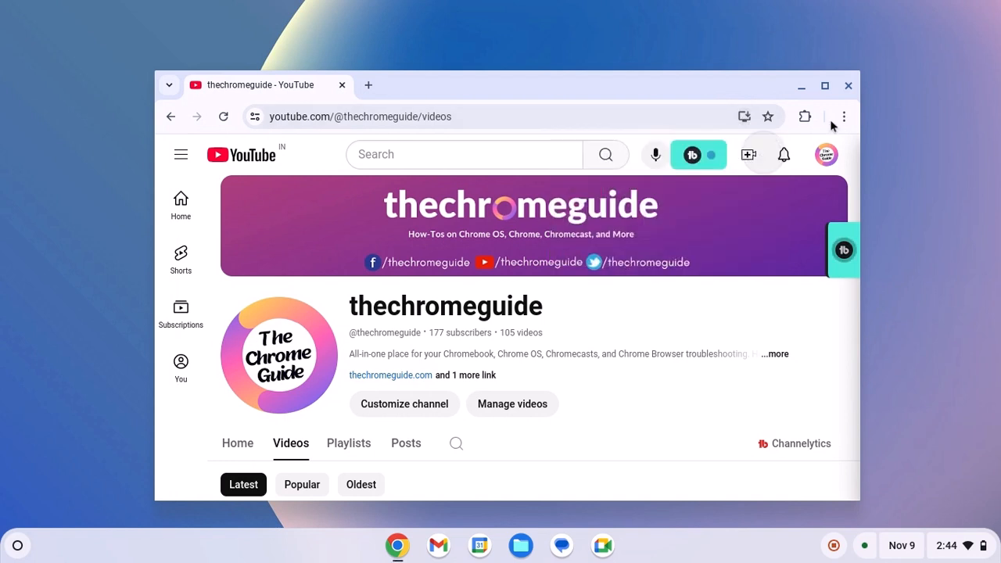
# Install YouTube as a web app via the Chrome menu's Save and share > Install YouTube… route
pyautogui.click(844, 117)
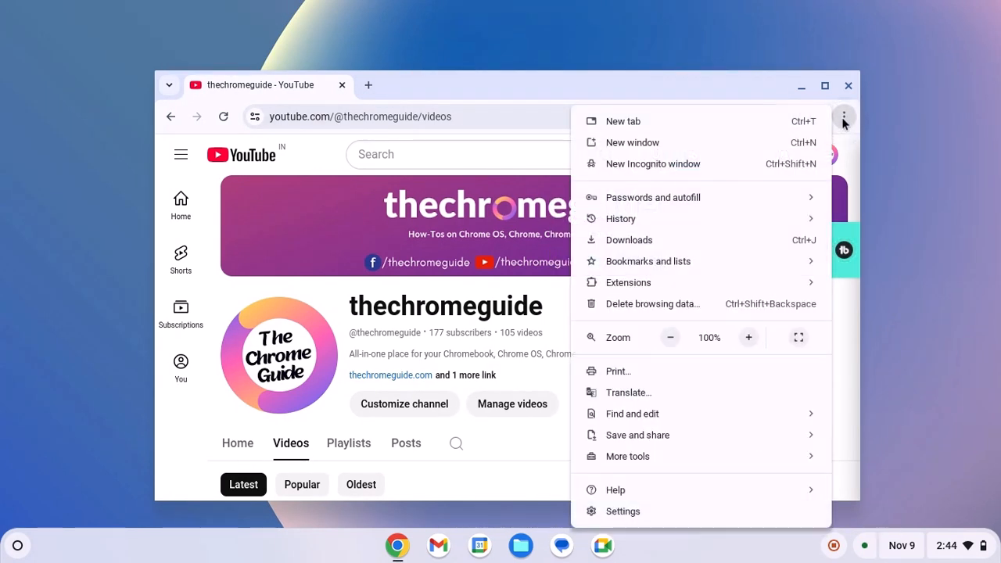
pyautogui.click(638, 434)
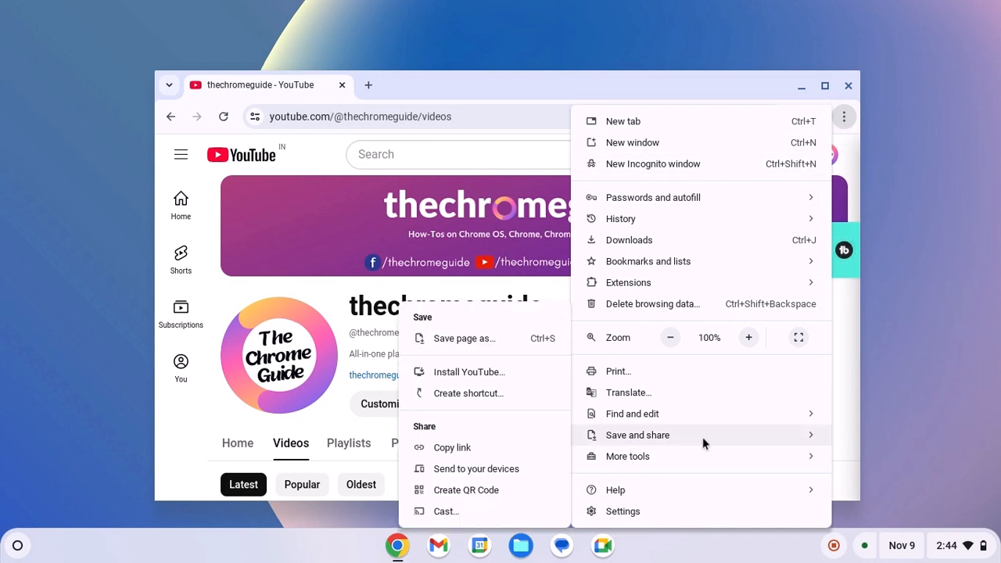
pyautogui.moveTo(467, 379)
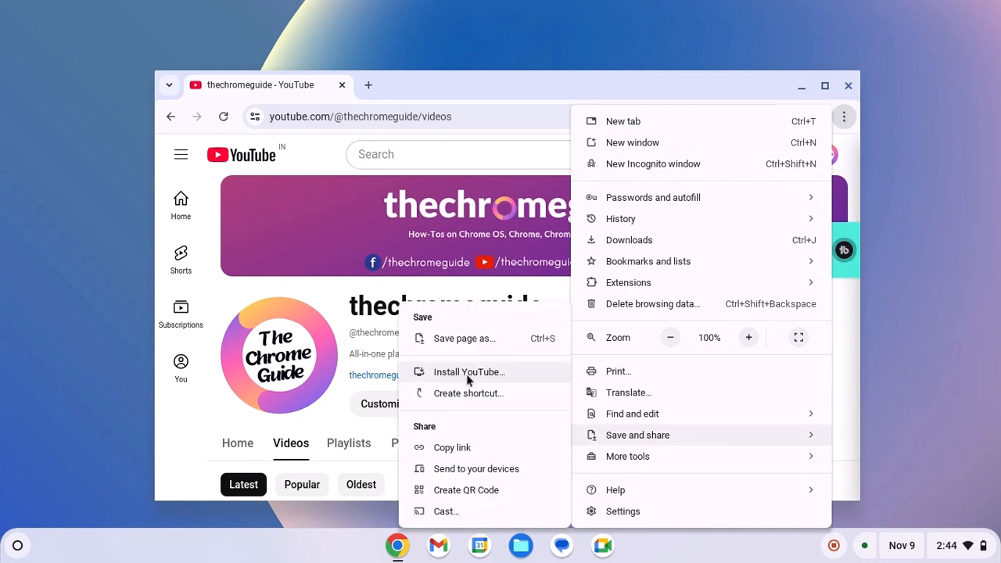
pyautogui.click(469, 372)
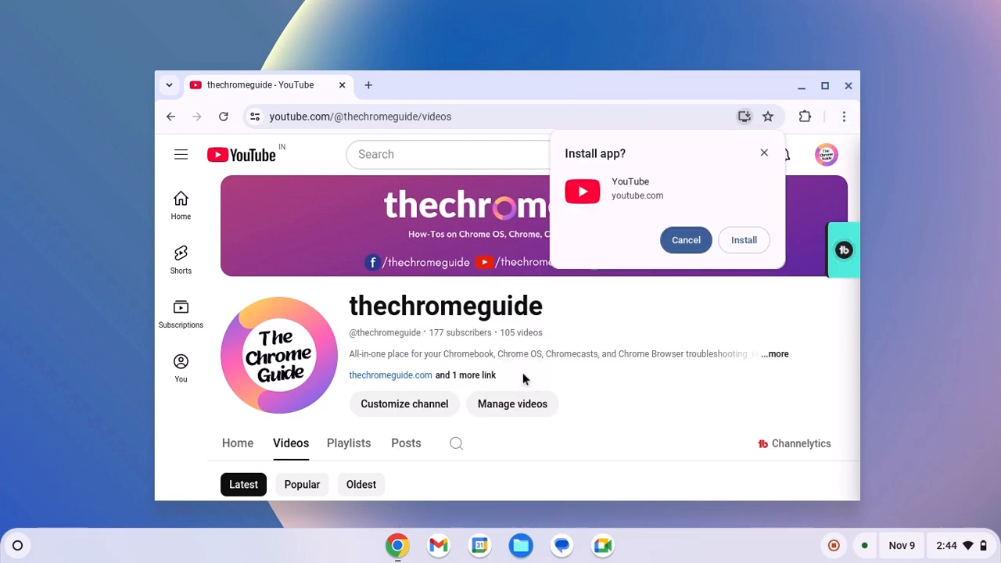
pyautogui.click(685, 240)
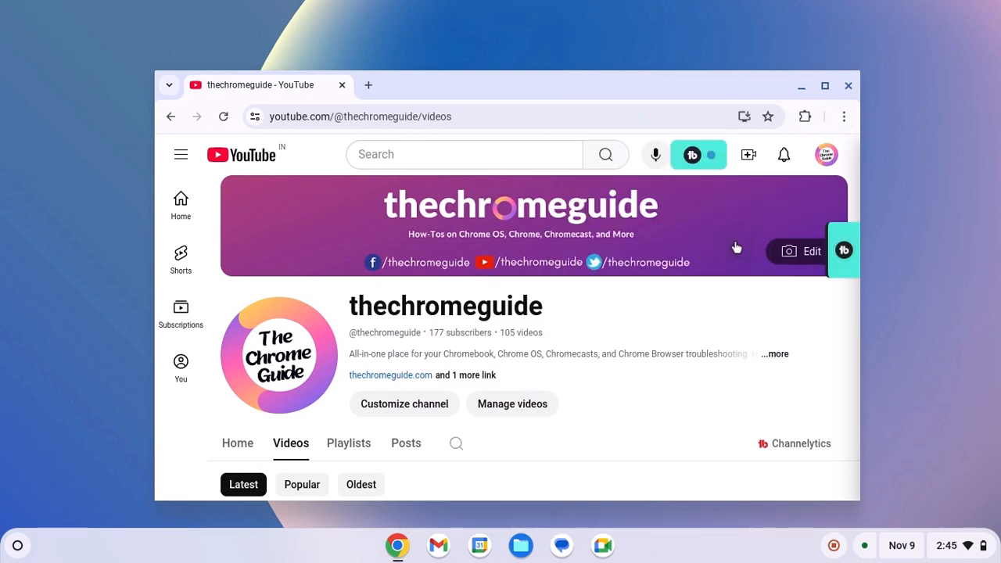
# Pin the newly installed YouTube app's icon to the ChromeOS shelf
pyautogui.click(826, 86)
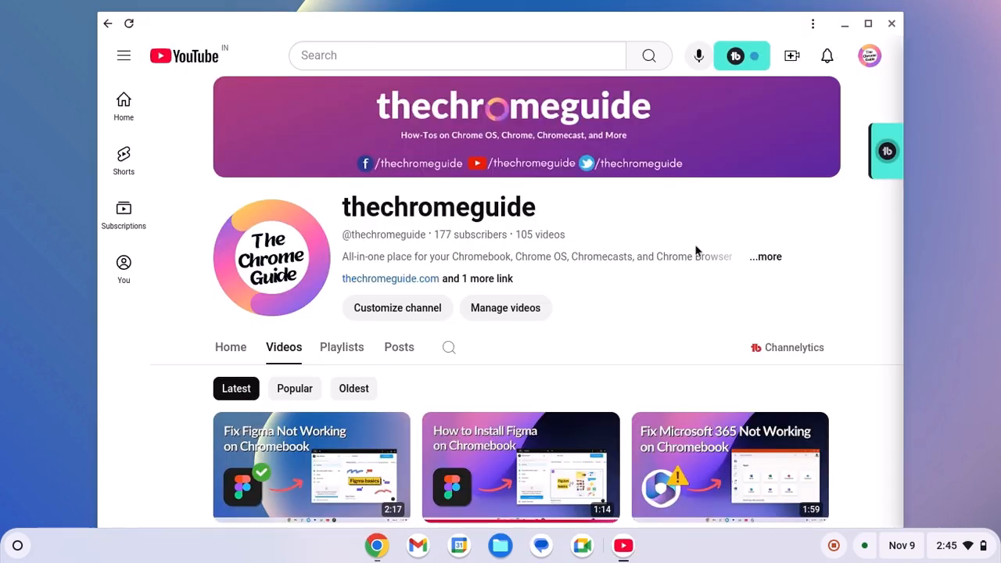
pyautogui.moveTo(642, 538)
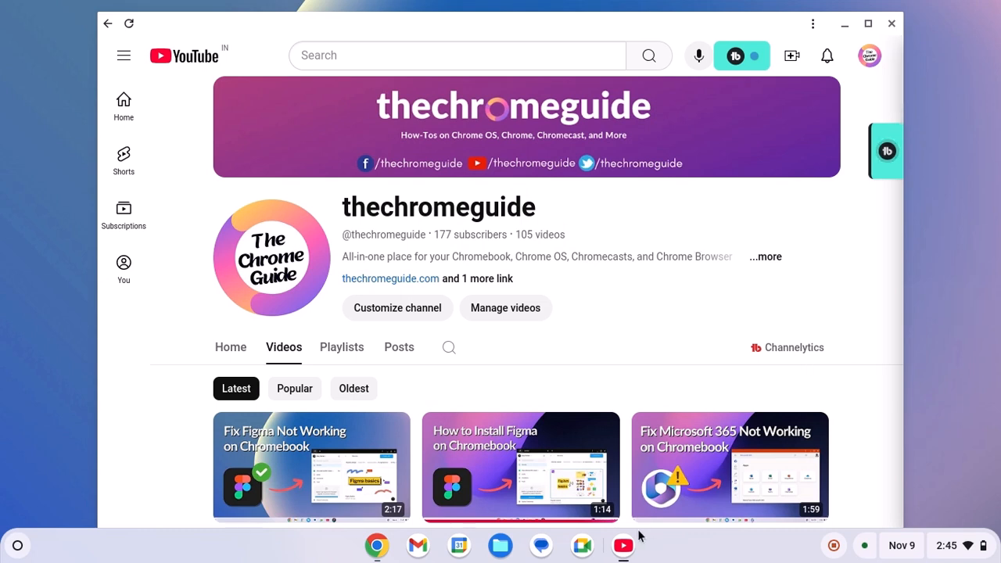
pyautogui.moveTo(619, 544)
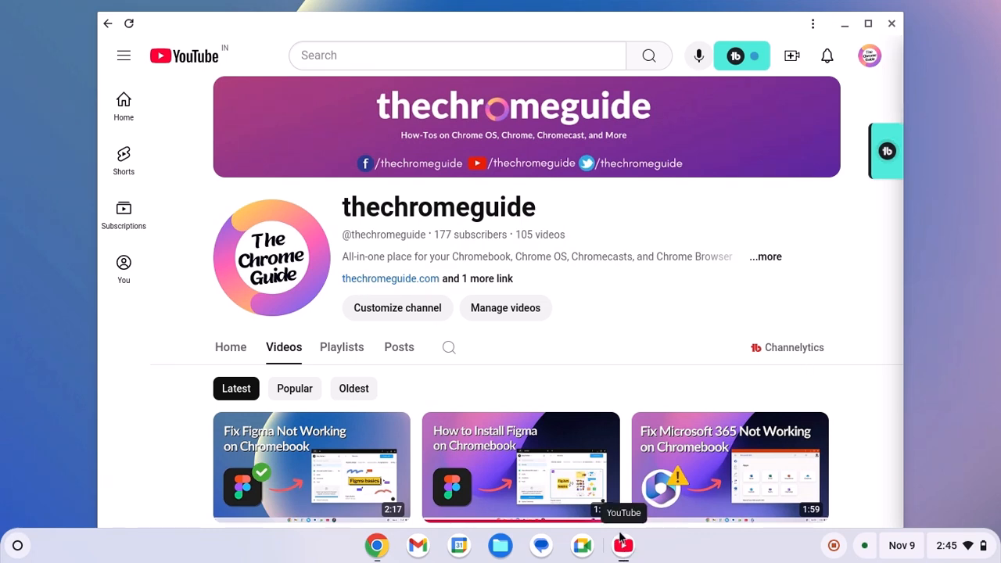
pyautogui.moveTo(625, 544)
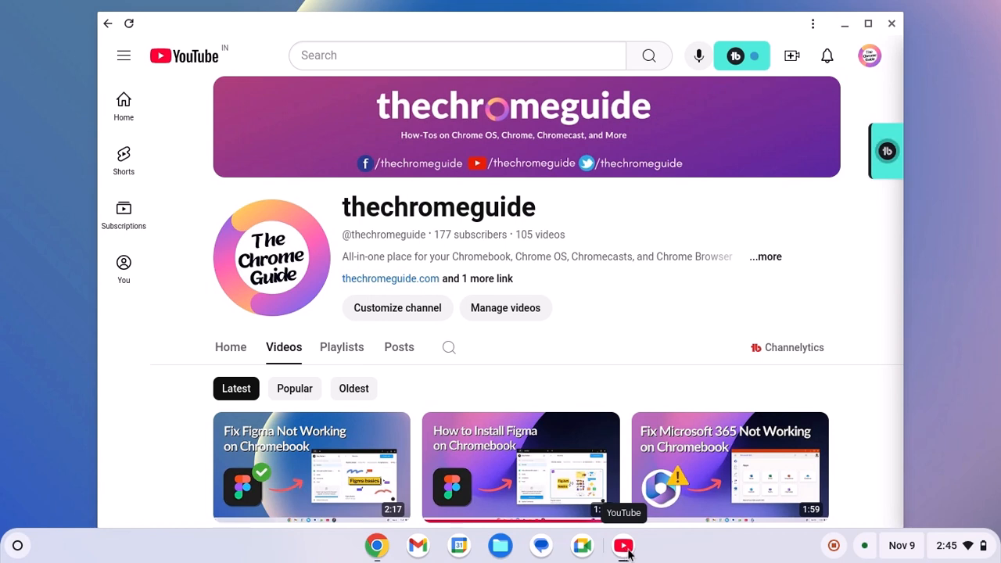
pyautogui.rightClick(622, 545)
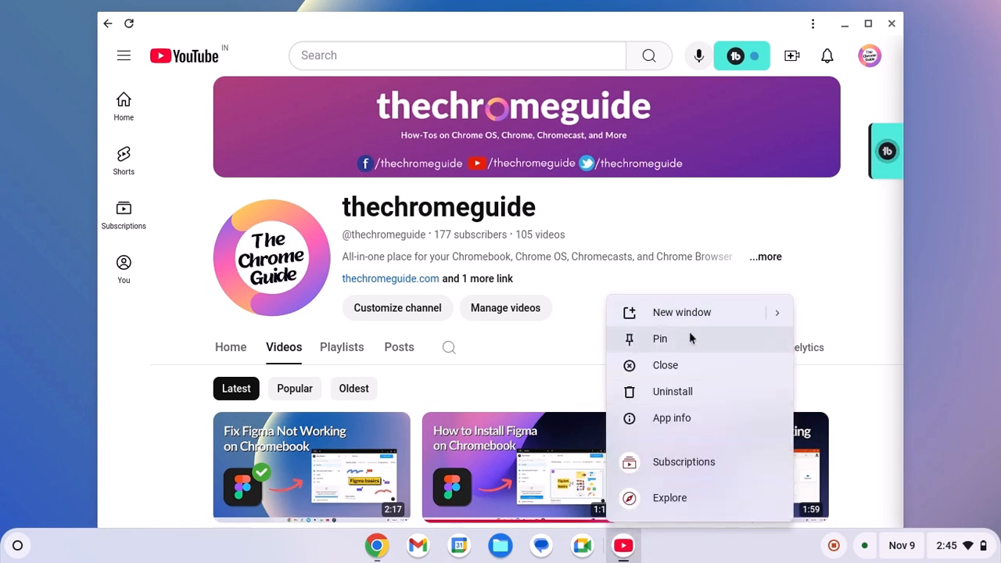
pyautogui.click(666, 366)
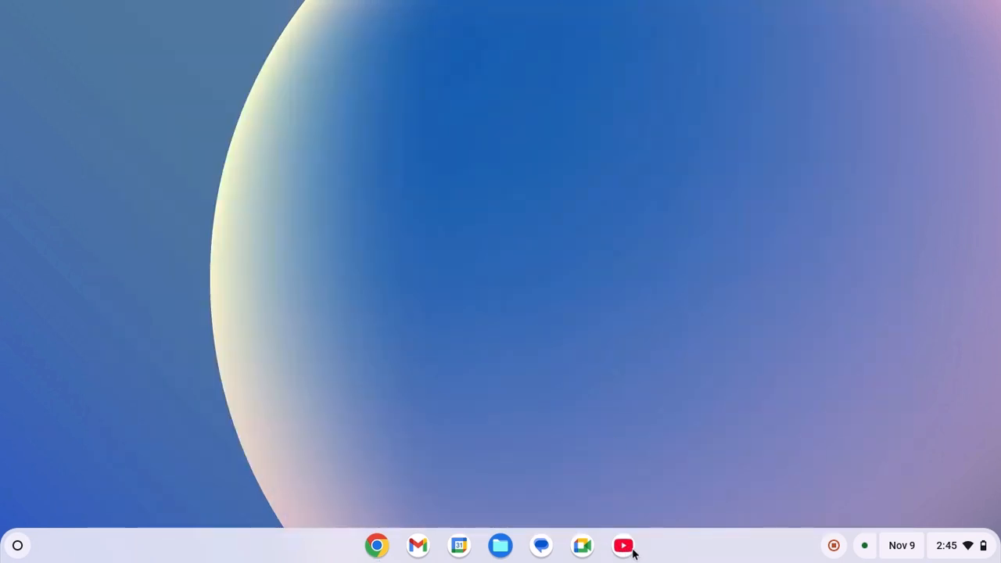
# Reopen and close the YouTube app from the shelf, then show it listed in the app launcher
pyautogui.click(624, 545)
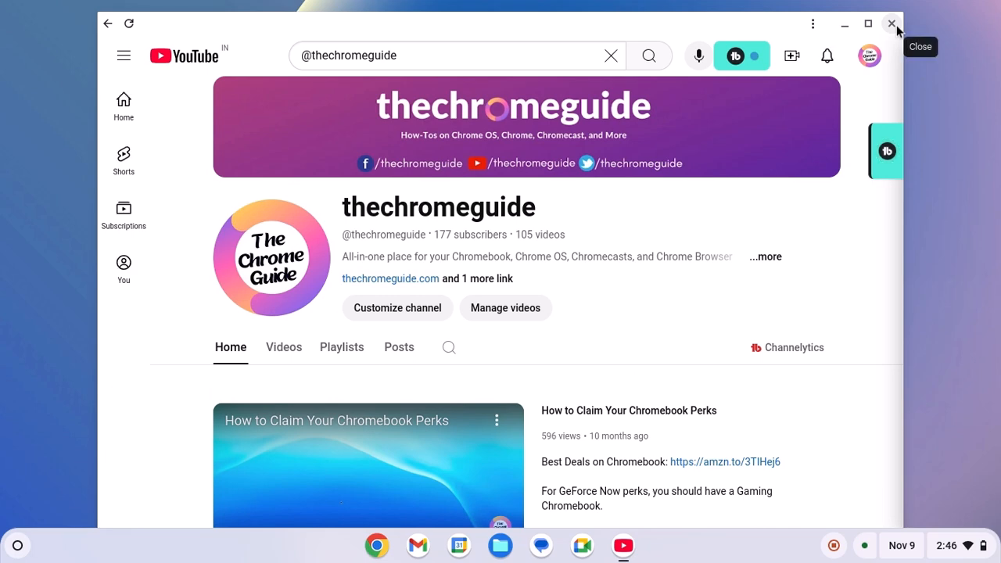
pyautogui.click(891, 24)
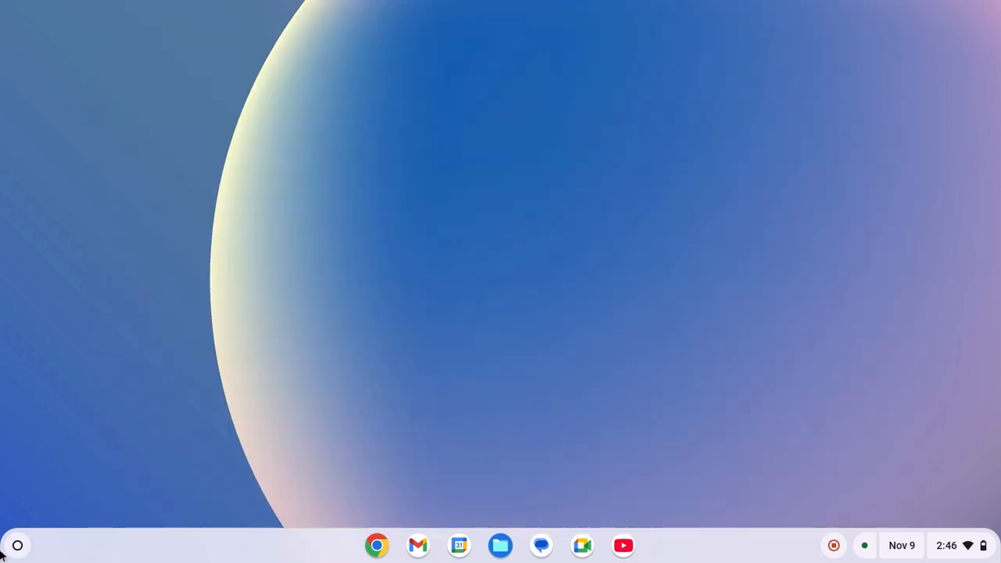
pyautogui.click(19, 542)
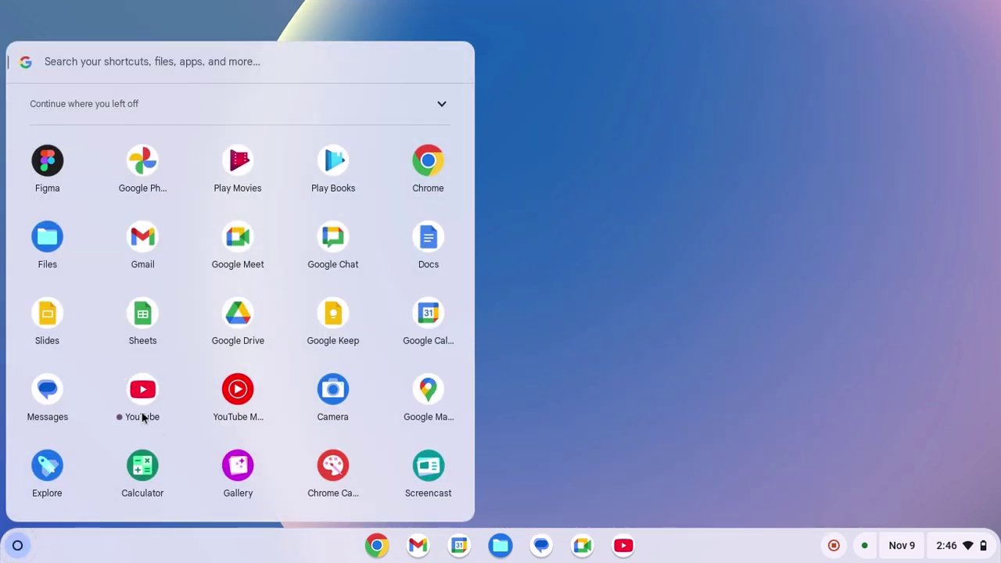